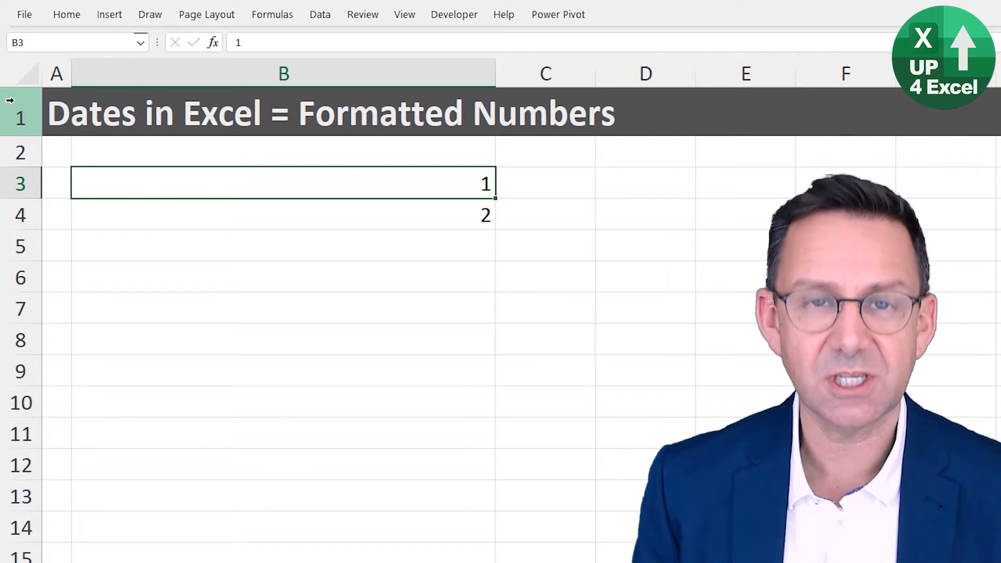
- Format the numbers 1 and 2 in B3:B4 as dates, then check B4's stored date
key(ctrl+shift+down)
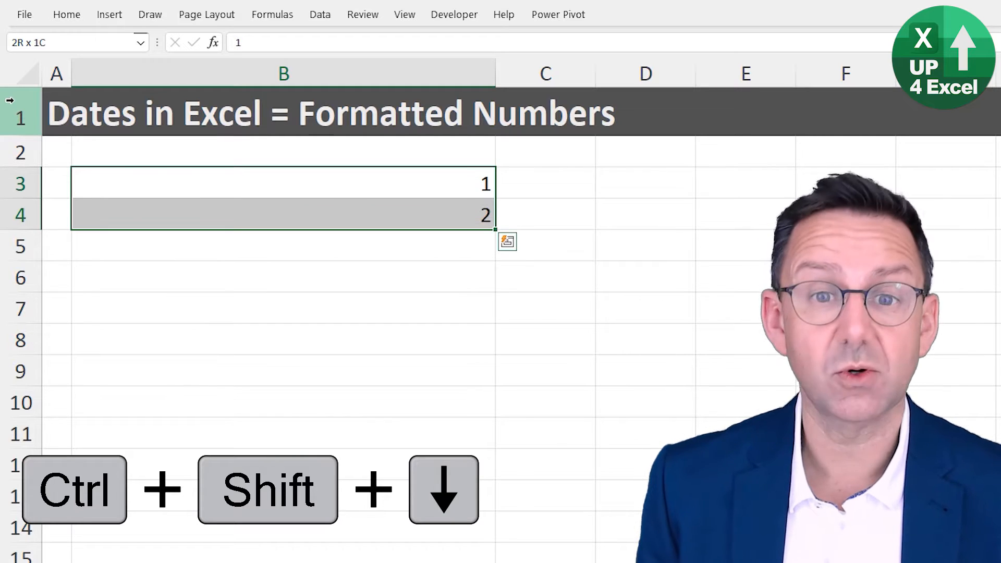
key(ctrl+#)
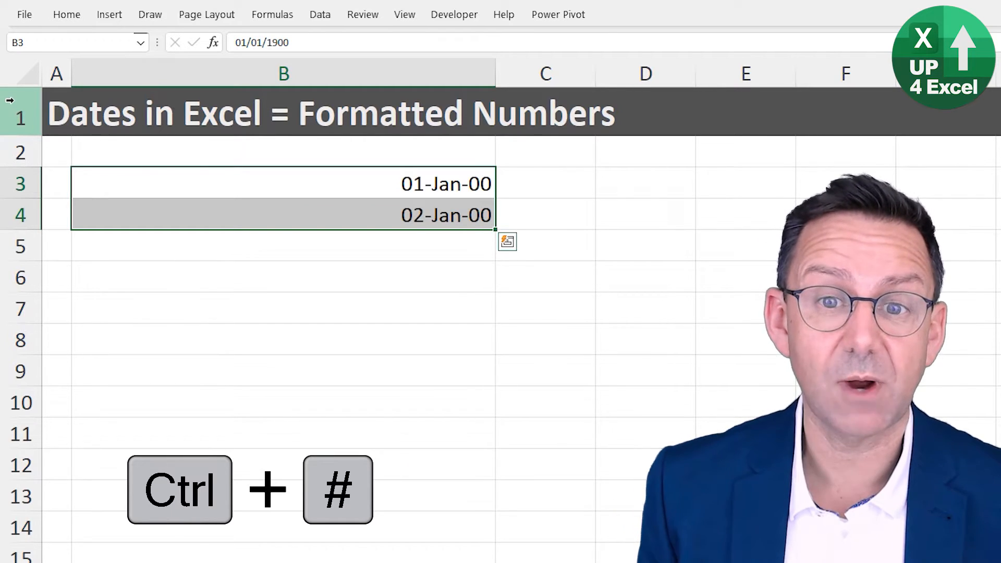
click(282, 184)
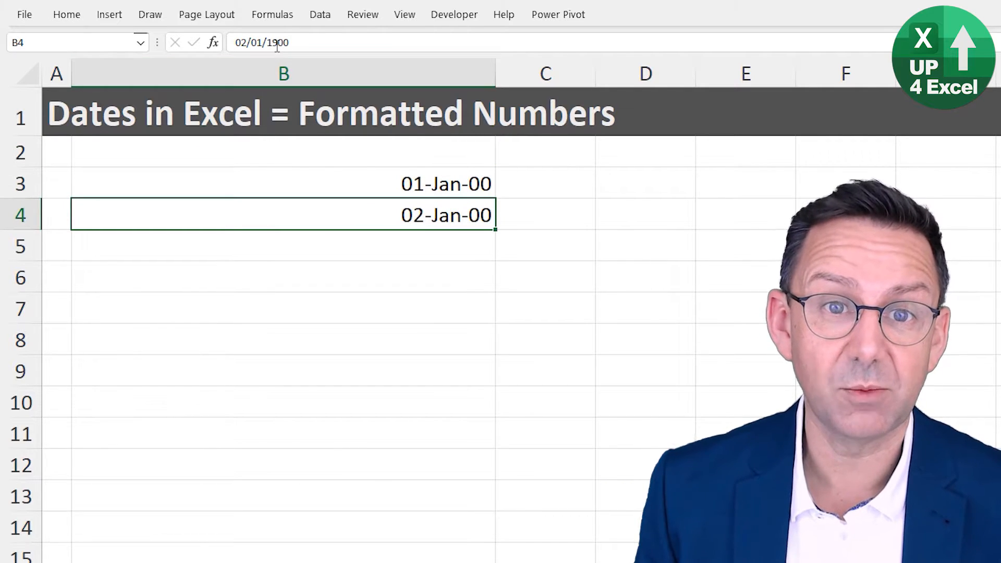
mouse_move(325, 43)
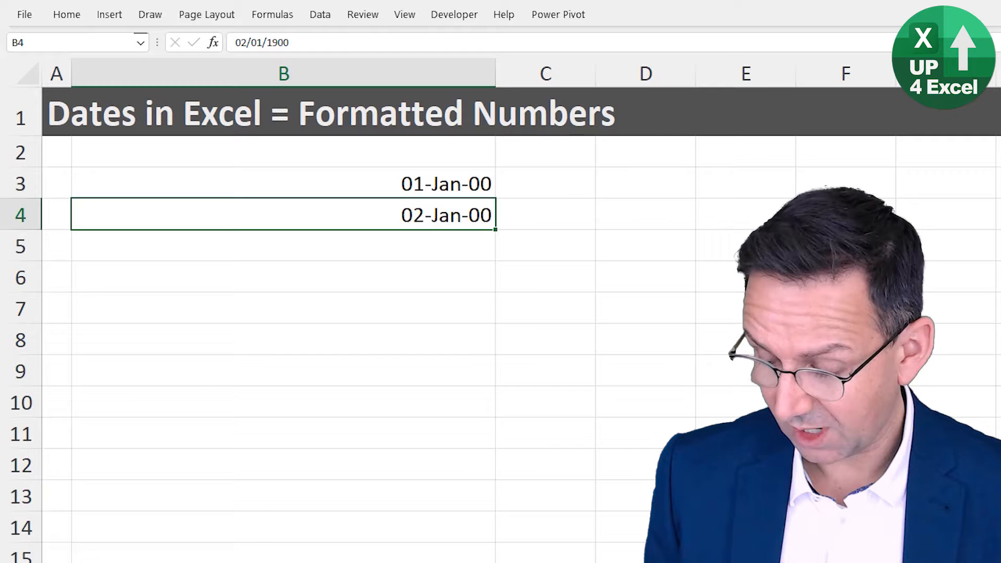
- Enter other numbers in B4, such as 36500, which displays as 06-Dec-99
key(Enter)
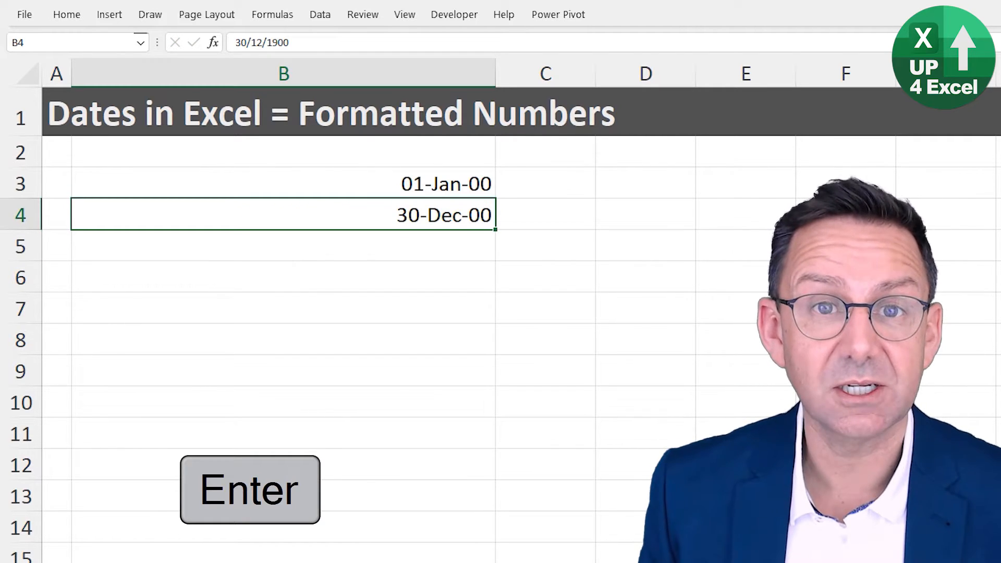
text(36500)
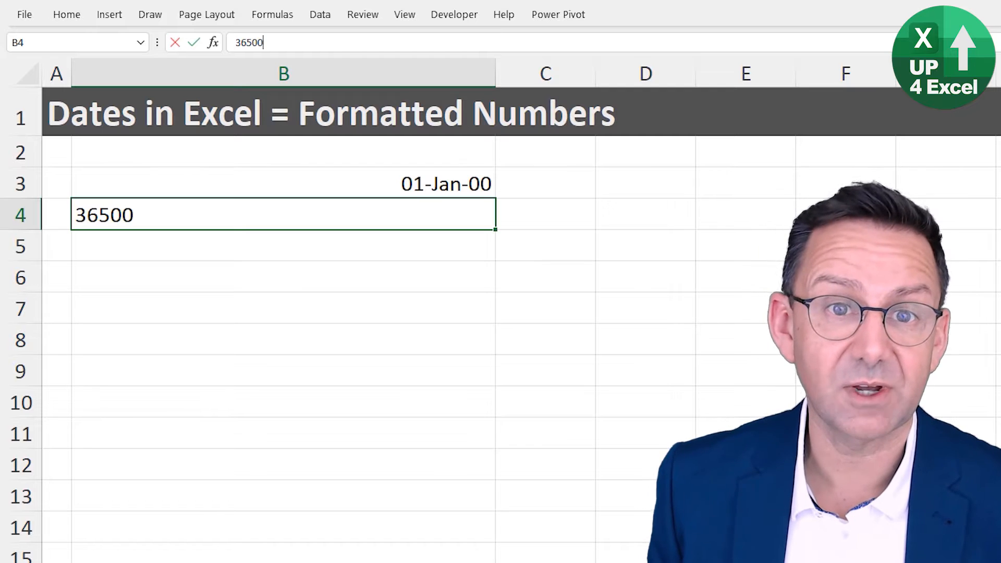
key(enter)
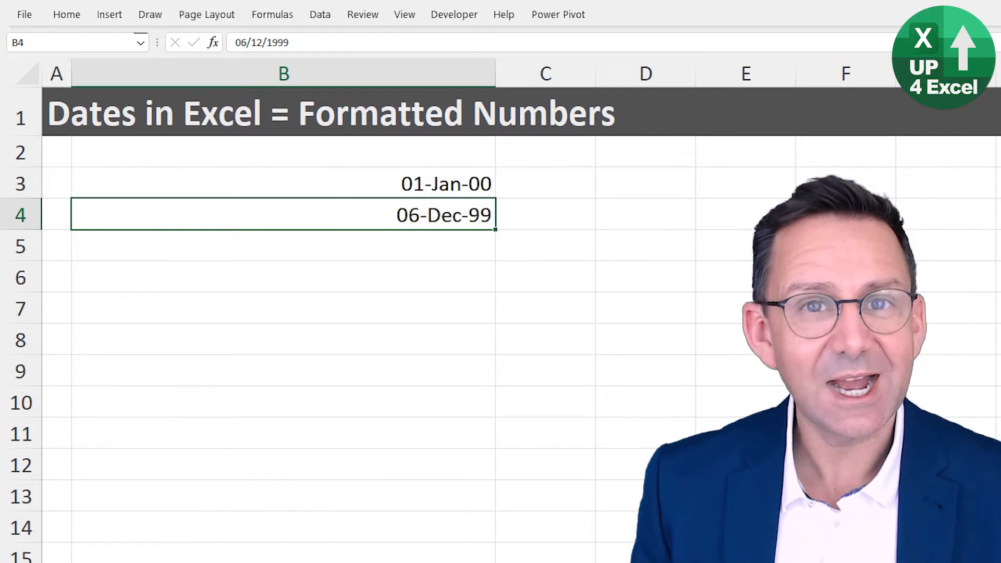
text(45)
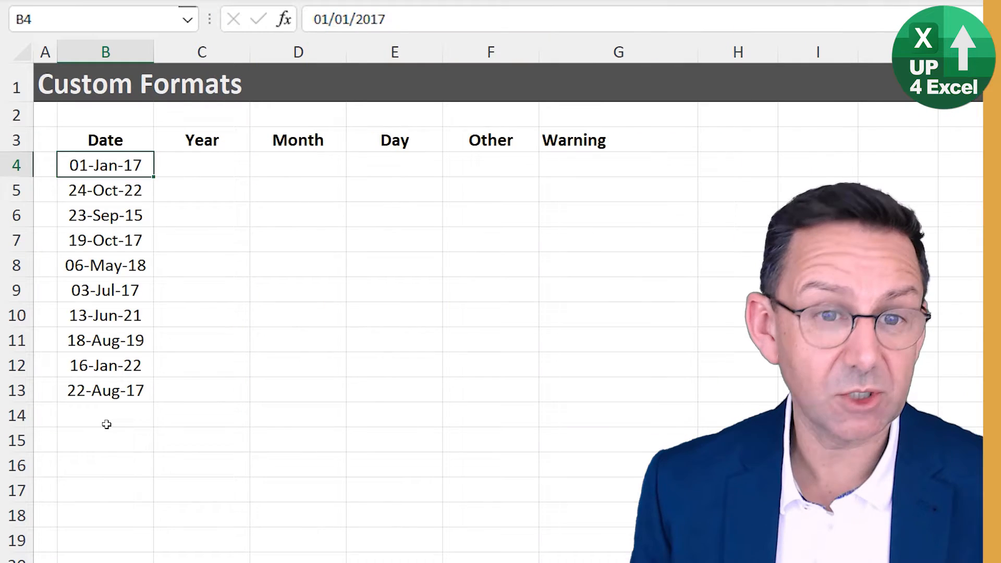
- Copy the ten dates into the Year column starting at C4
key(ctrl+c)
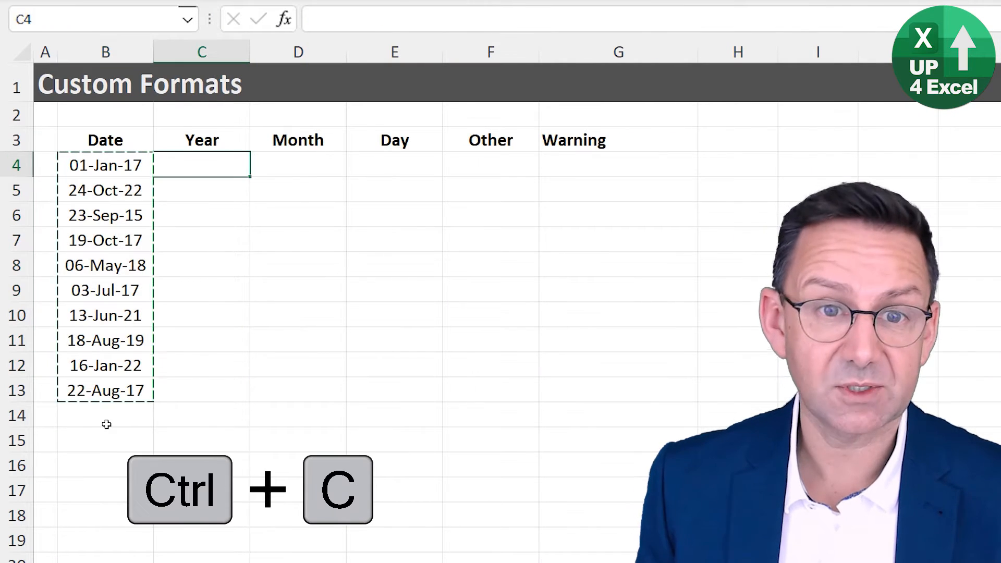
key(ctrl+v)
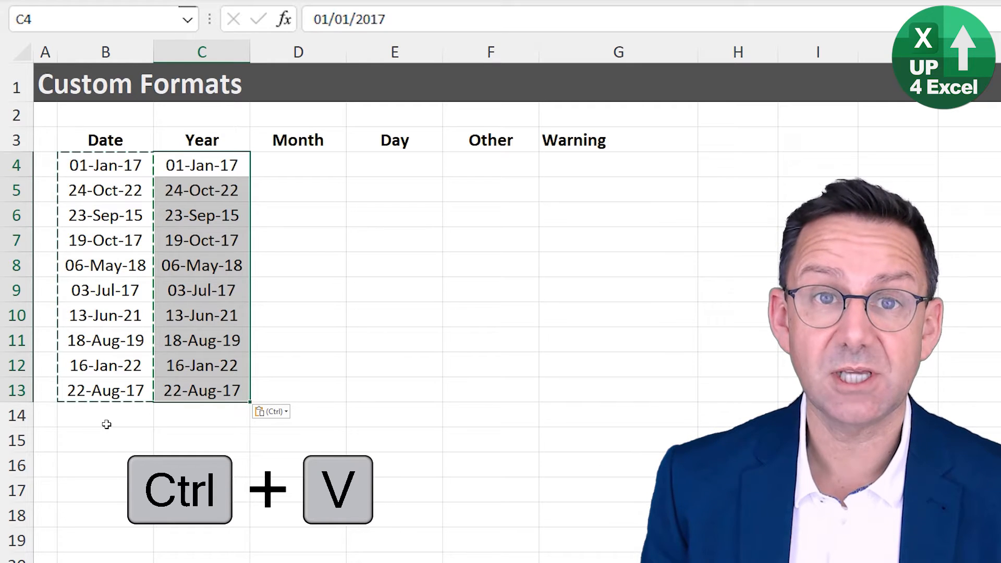
key(ctrl+1)
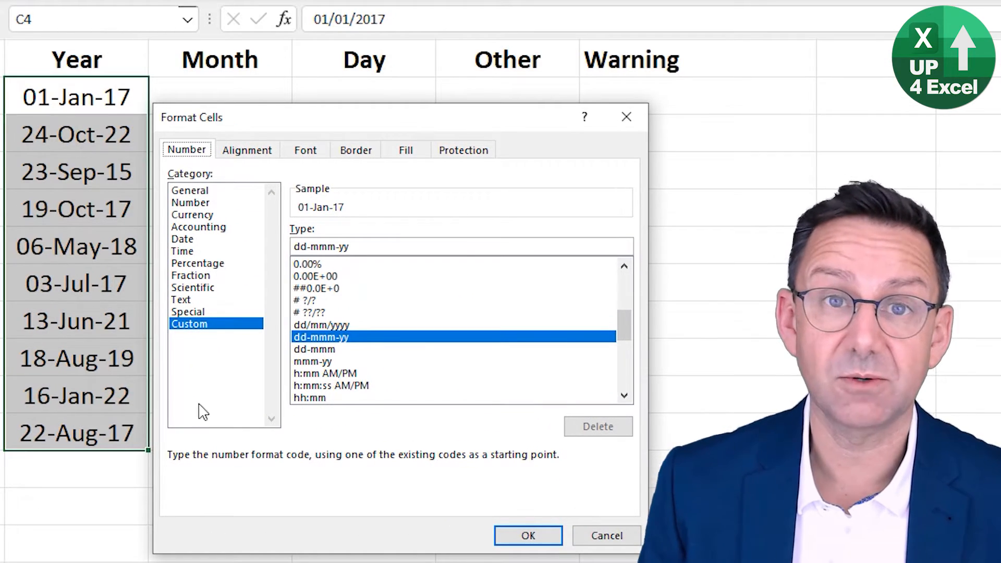
mouse_move(224, 322)
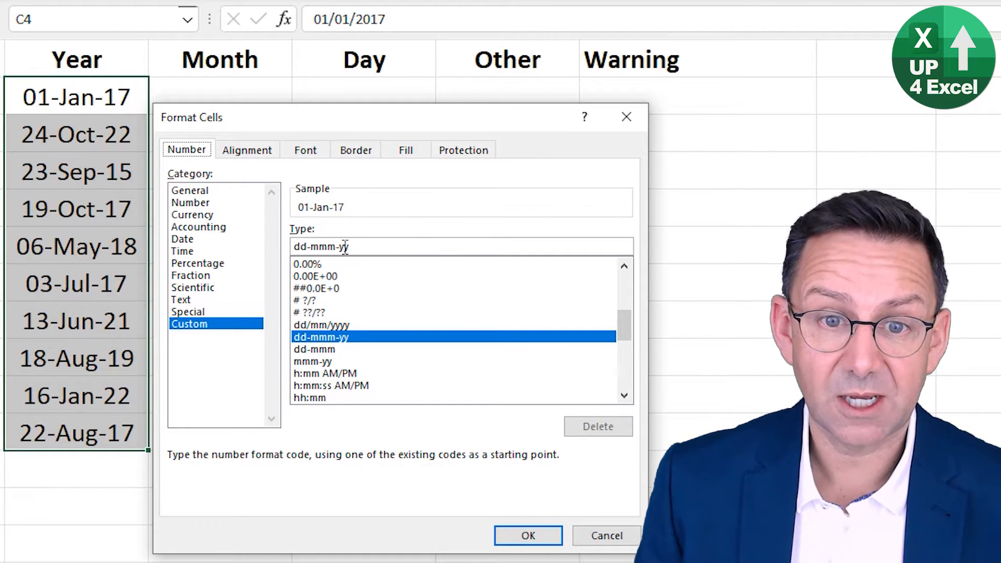
- Apply the custom yyyy format so the Year column shows years like 2017 and 2022
click(182, 238)
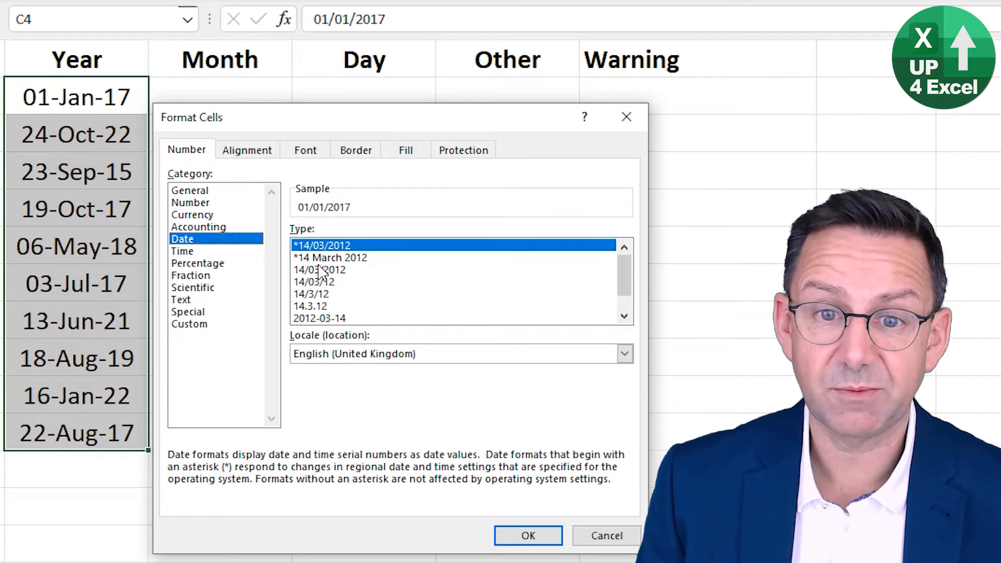
click(189, 324)
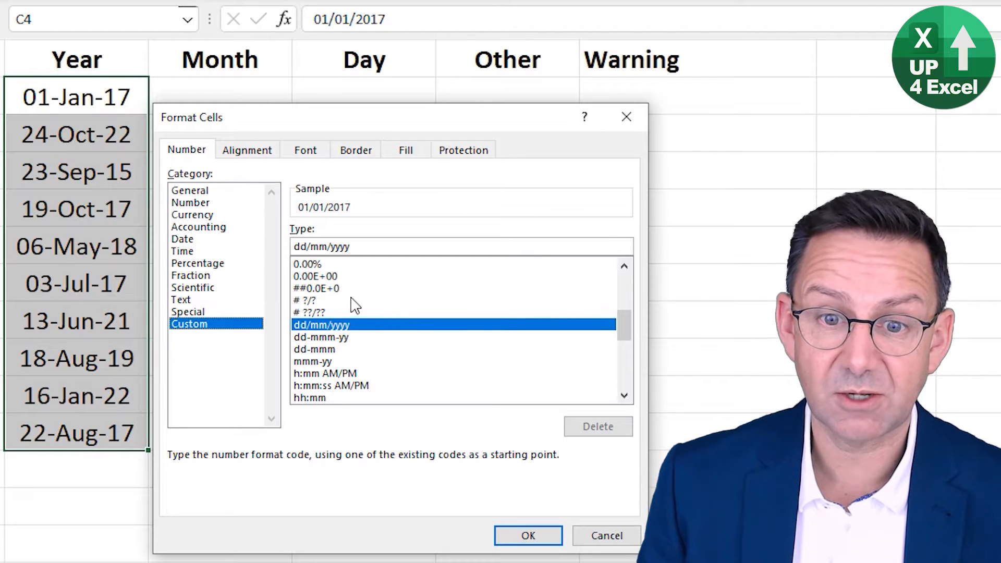
mouse_move(355, 350)
text(yyyy)
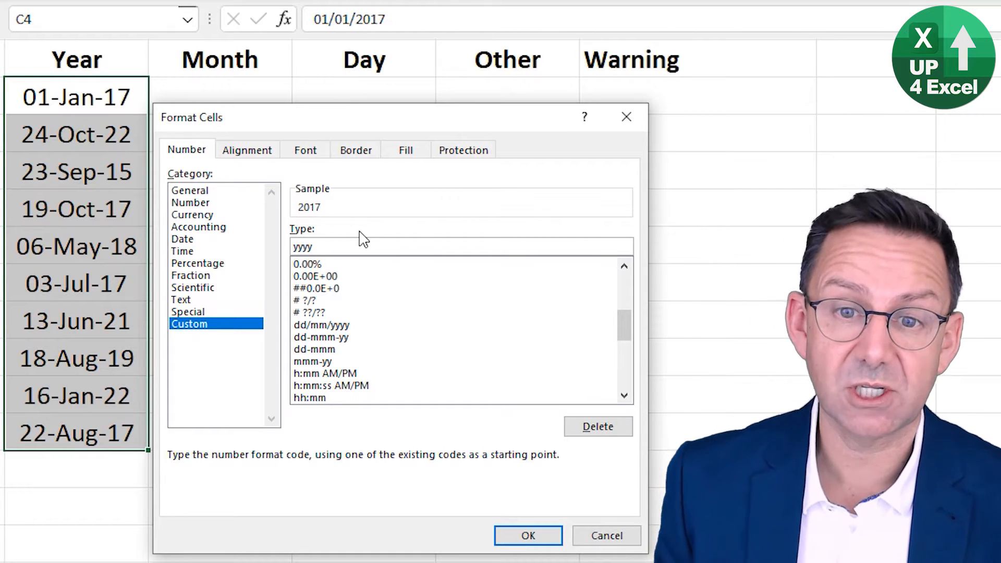
click(527, 534)
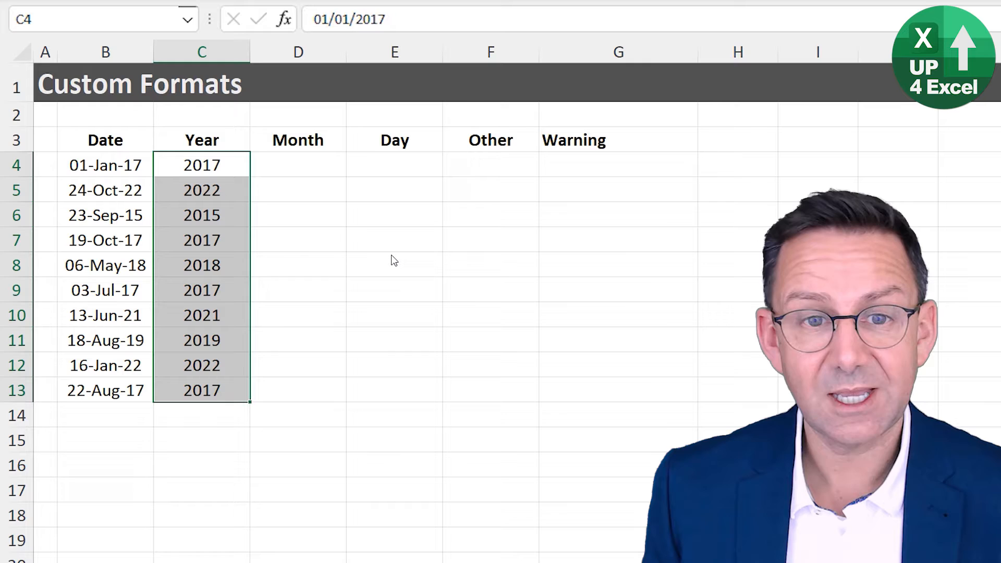
- Paste the dates into the Month and Day columns and give Month the mm format
key(ctrl+c)
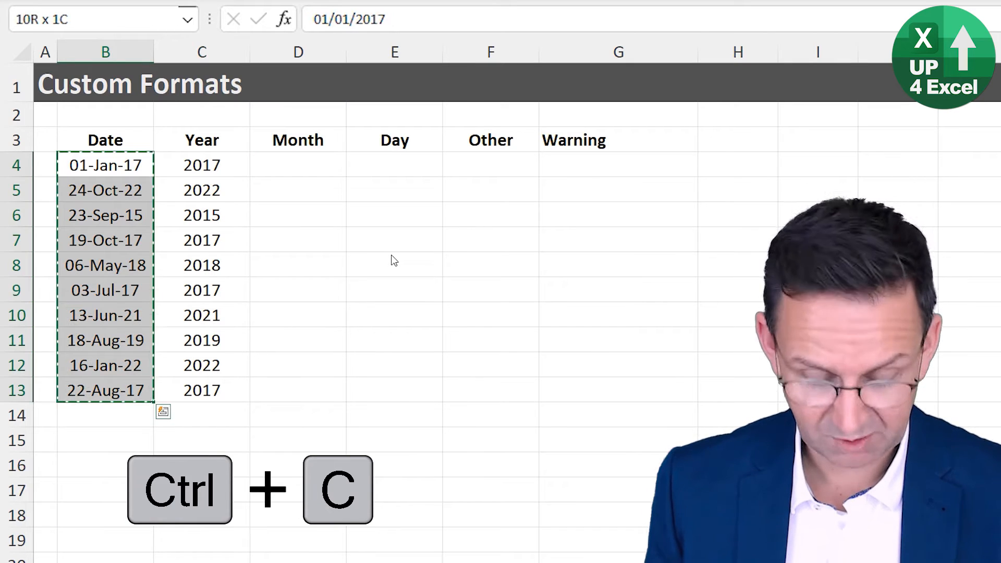
key(ctrl+v)
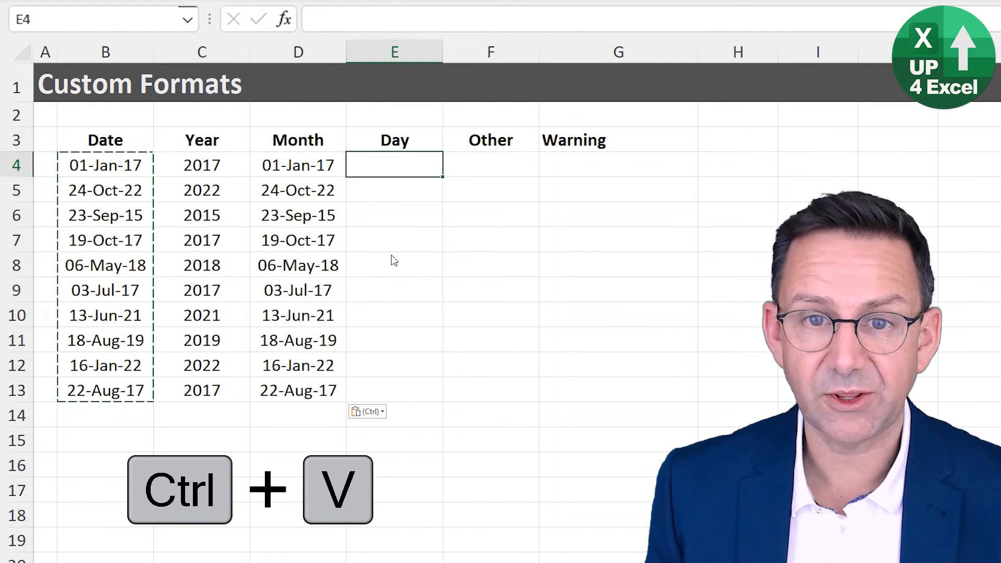
key(ctrl+1)
text(mm)
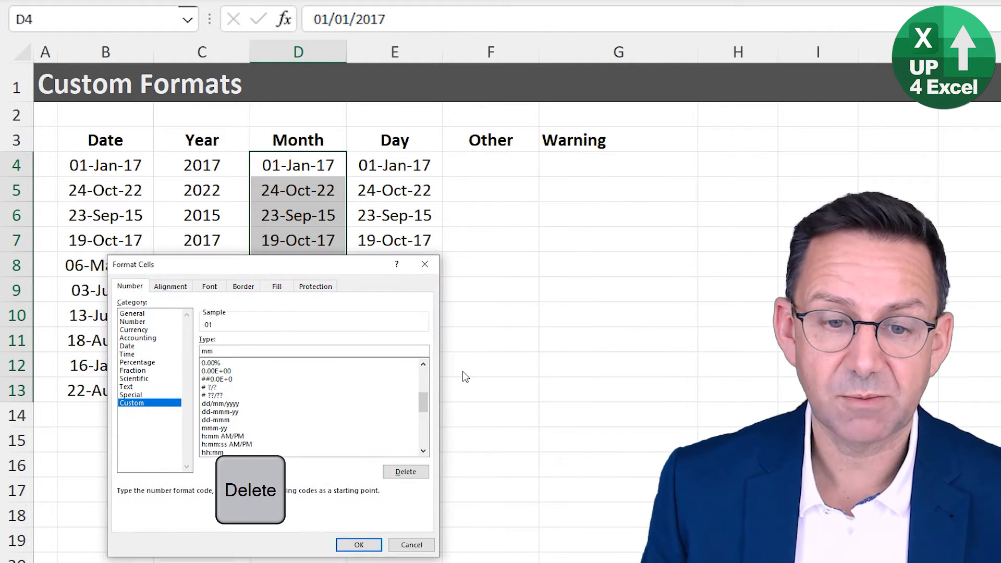
click(358, 544)
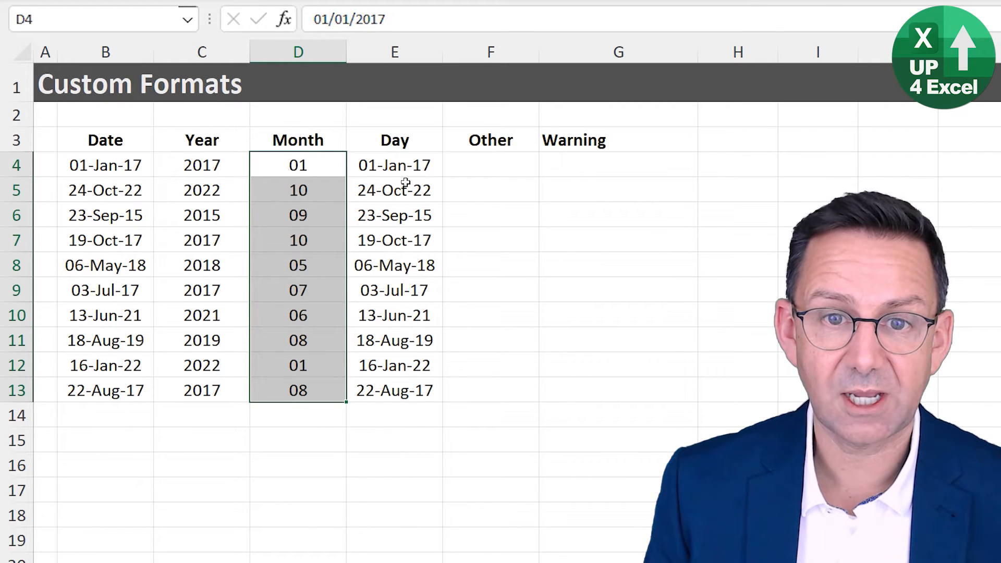
key(ctrl+shift+down)
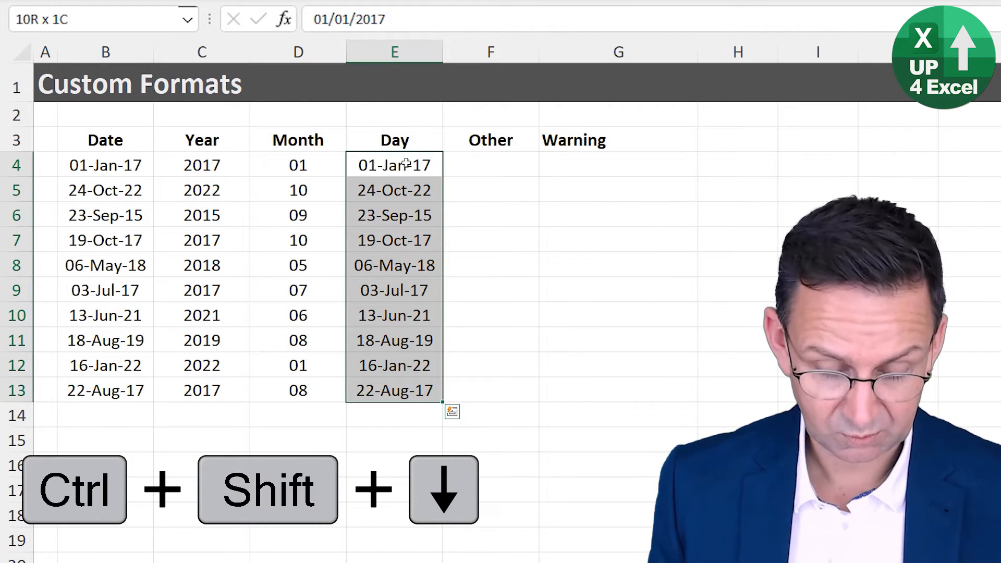
- Give the Day dates the custom dd format, showing days like 01 and 24
key(ctrl+1)
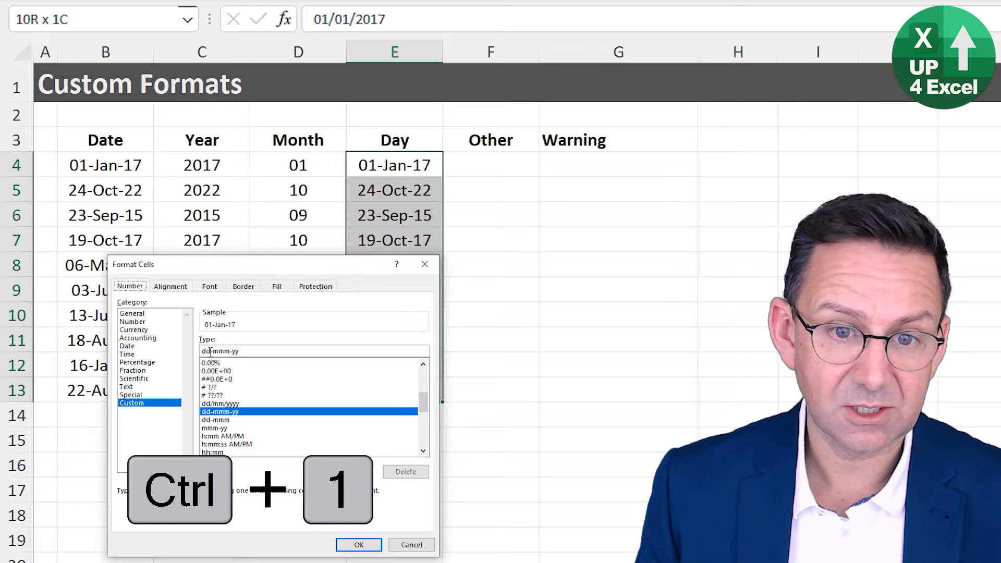
text(dd)
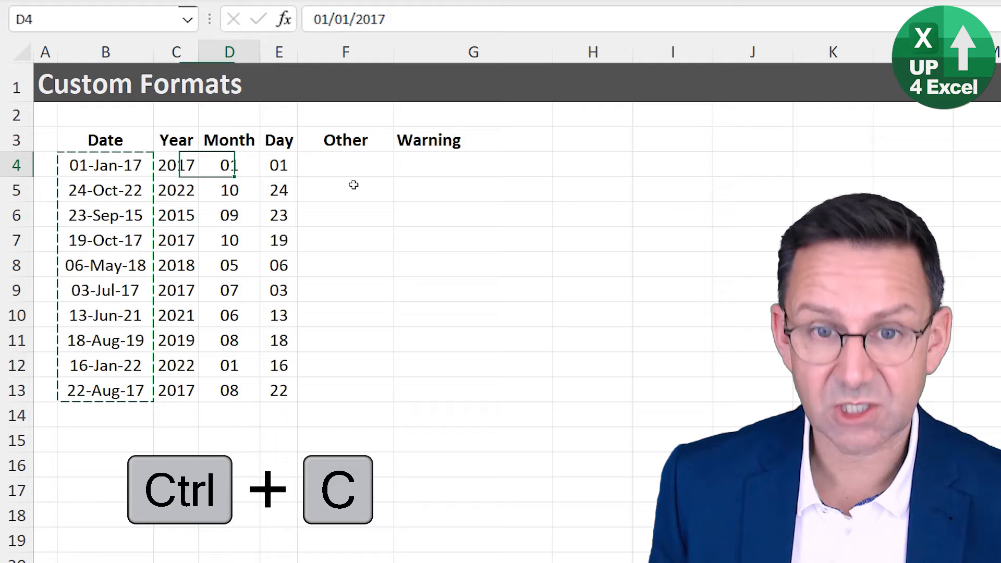
- Paste the ten original dates into the Other column at F4
key(ctrl+v)
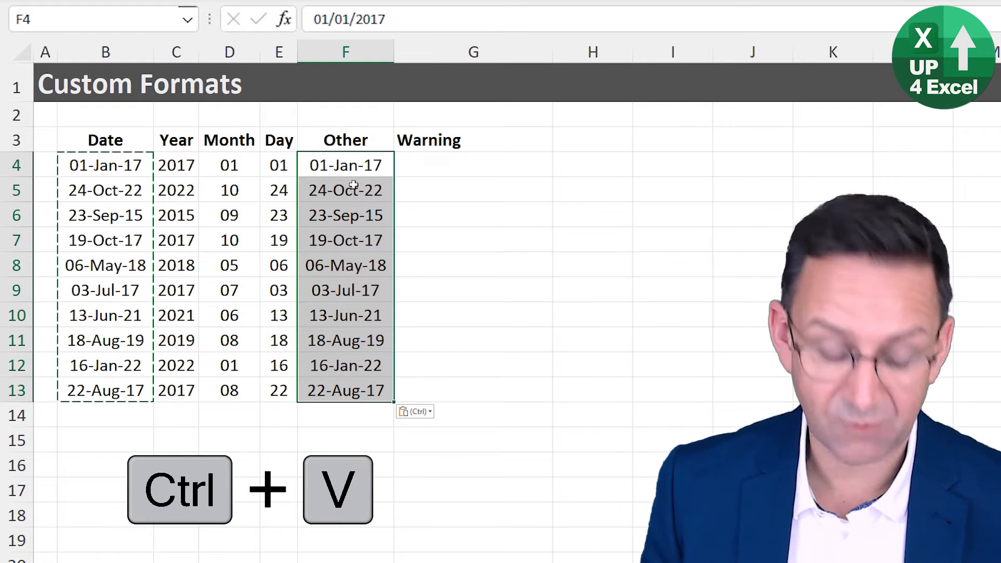
key(ctrl+1)
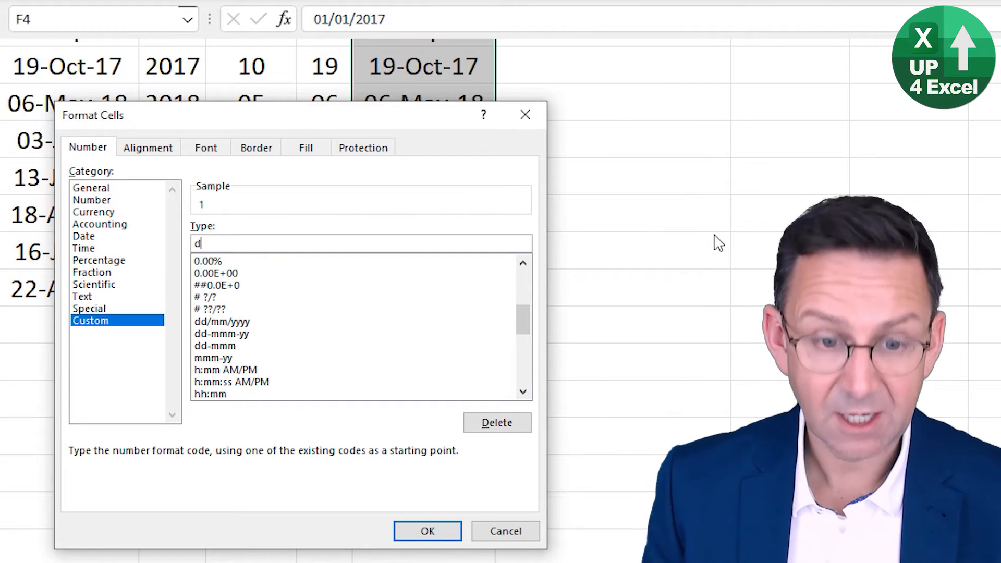
- Enter the custom dddd format so Other shows weekday names like Thursday and Sunday
text(d)
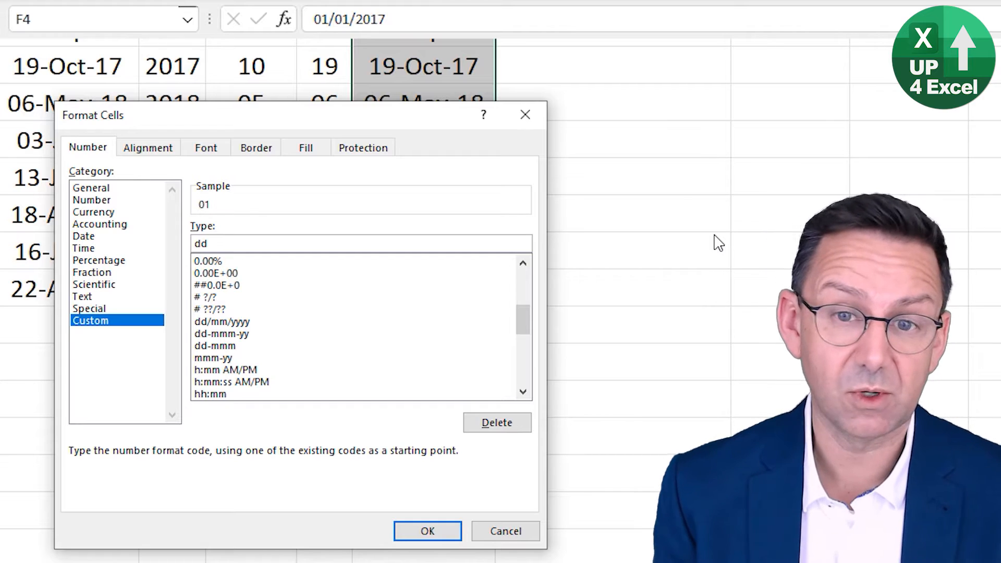
text(d)
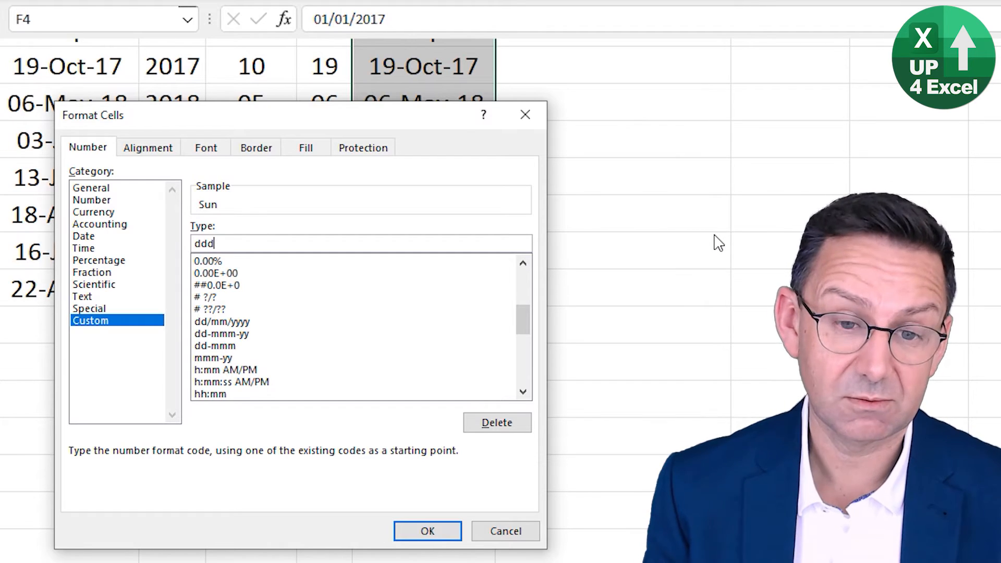
text(d)
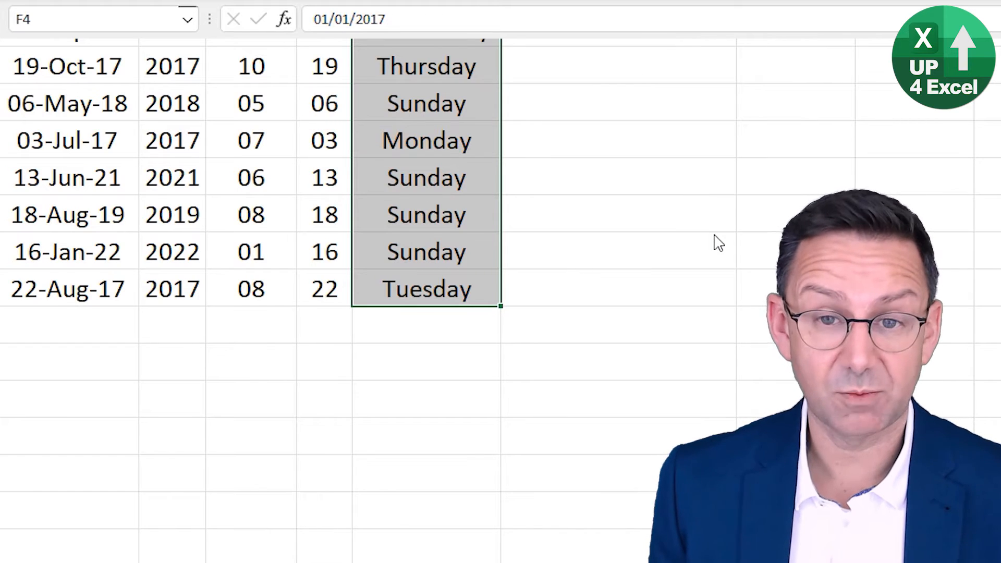
mouse_move(521, 44)
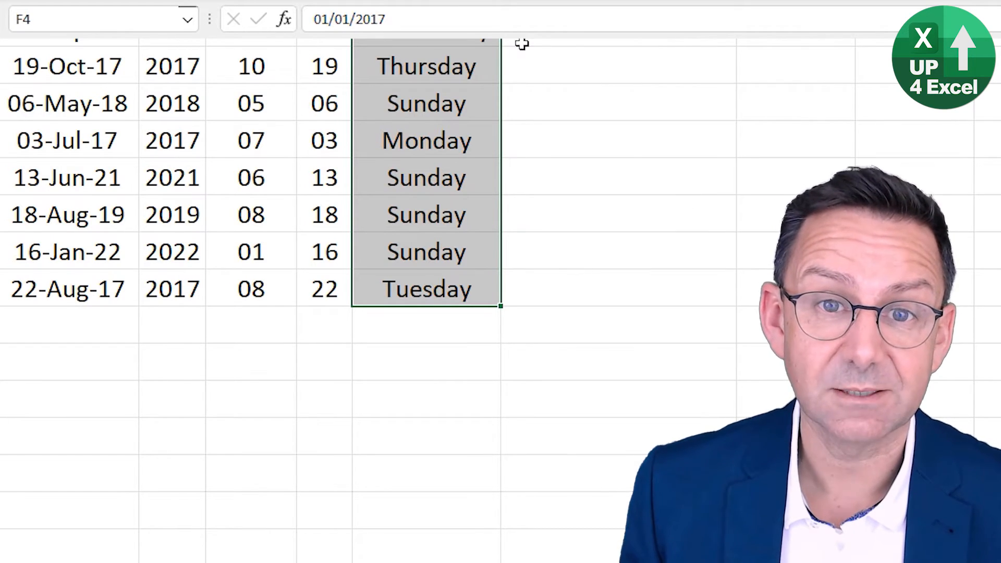
- Set the Other column's custom format to dddd - dd - mmmm - yyyy
key(ctrl+1)
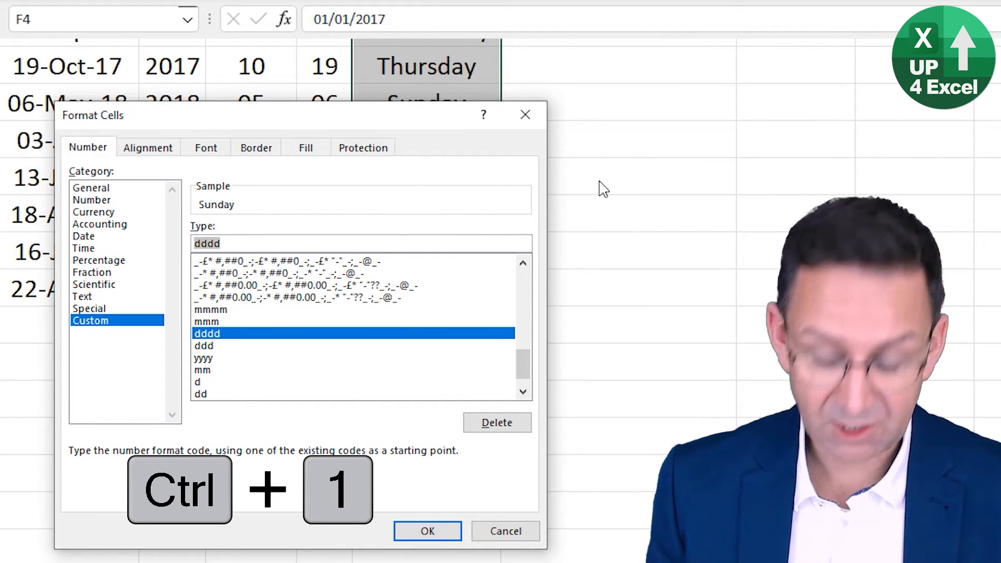
text(m)
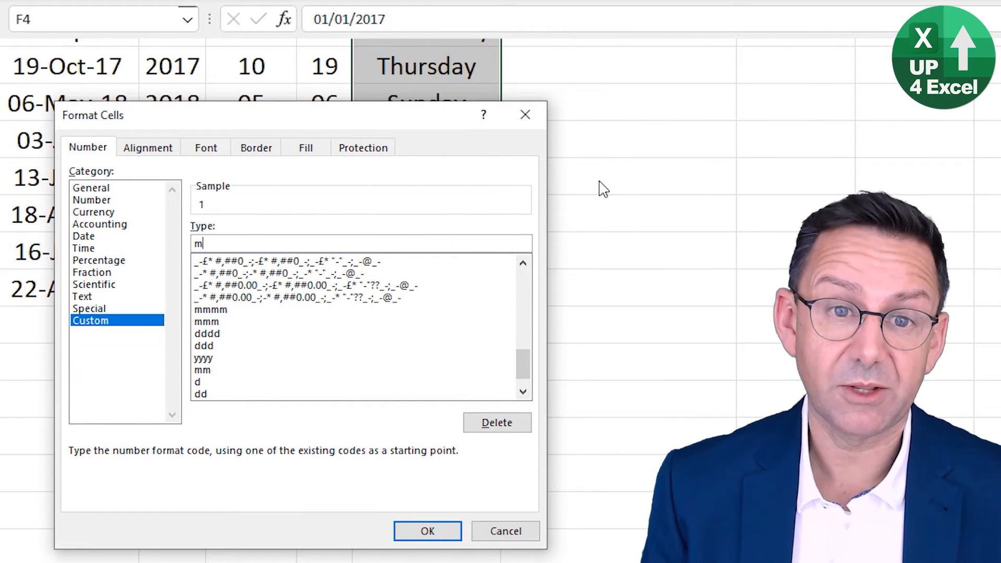
text(m)
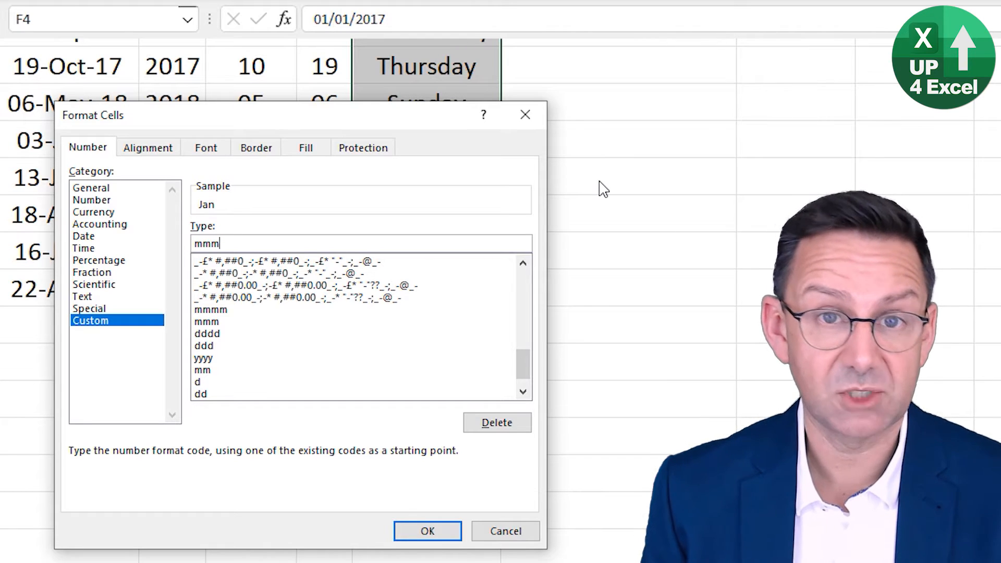
text(m)
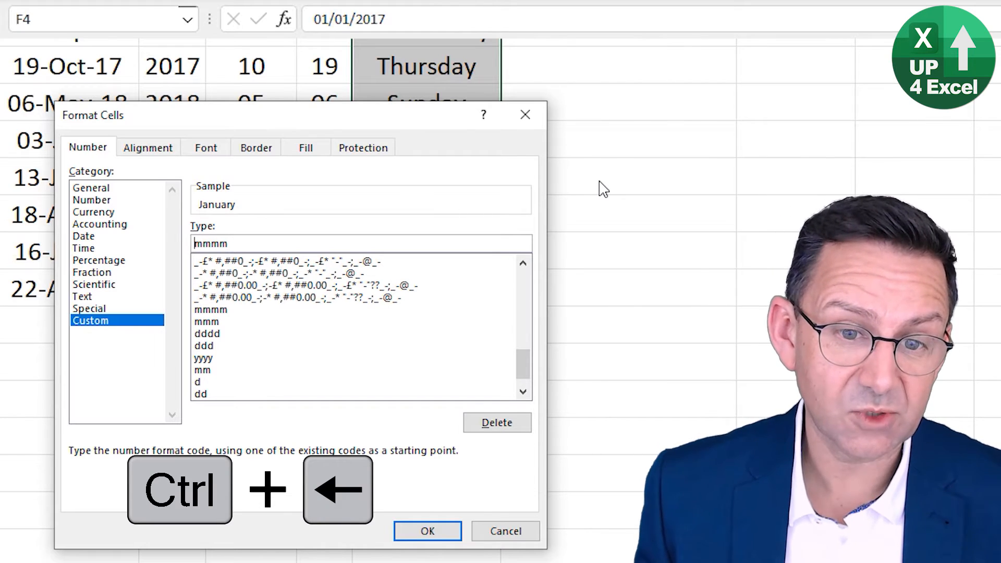
text(dd)
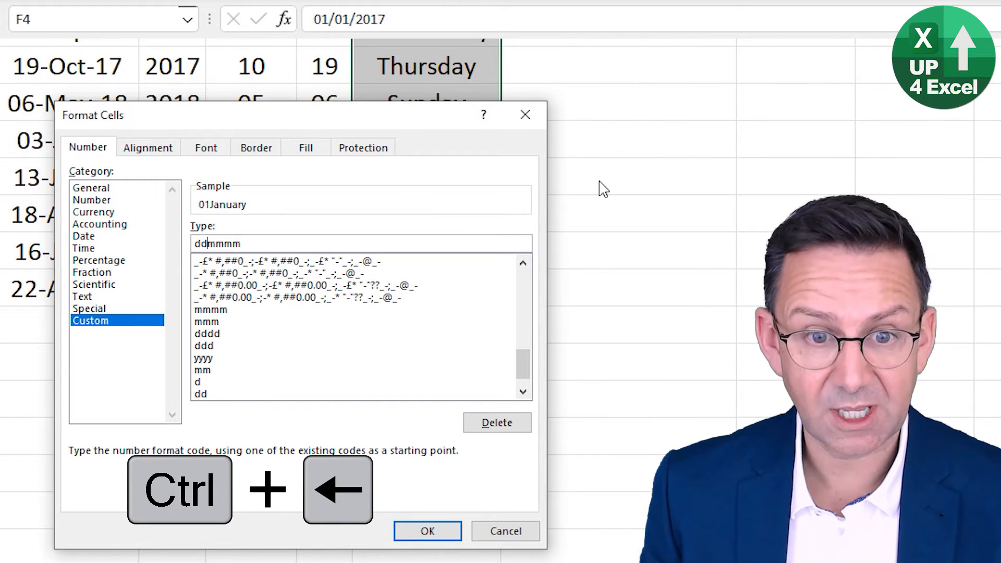
text(dd - dd -)
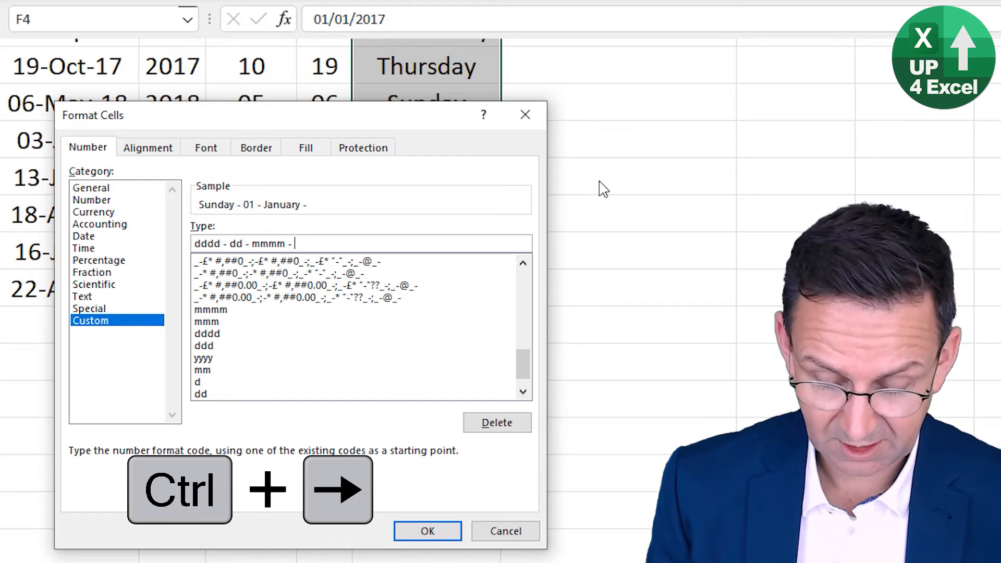
text(yyyy)
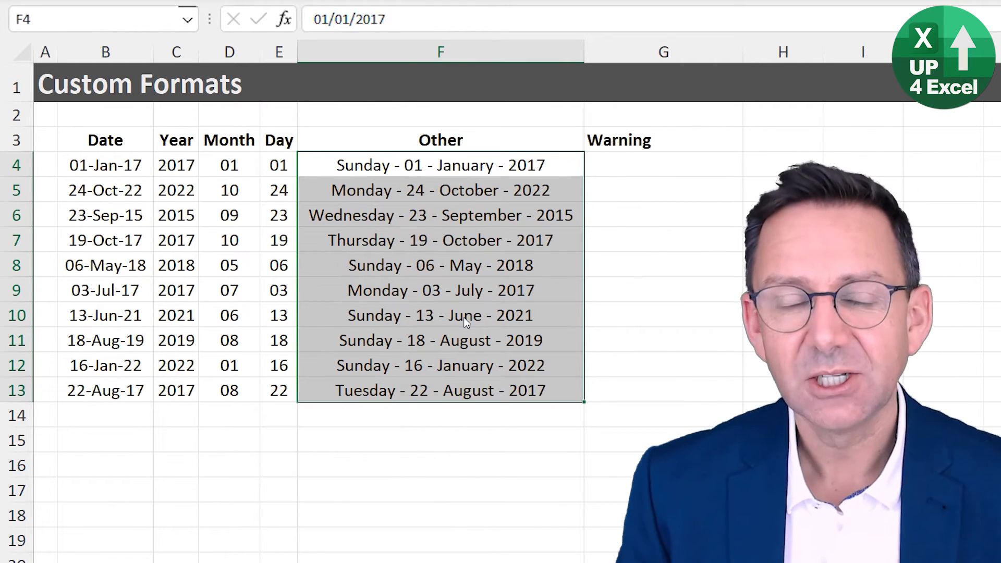
click(228, 165)
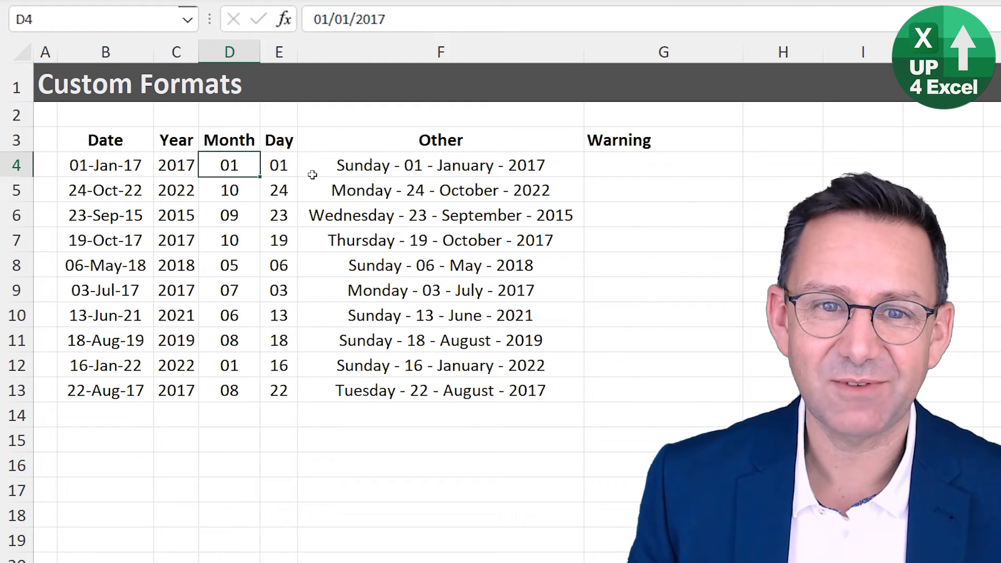
click(440, 139)
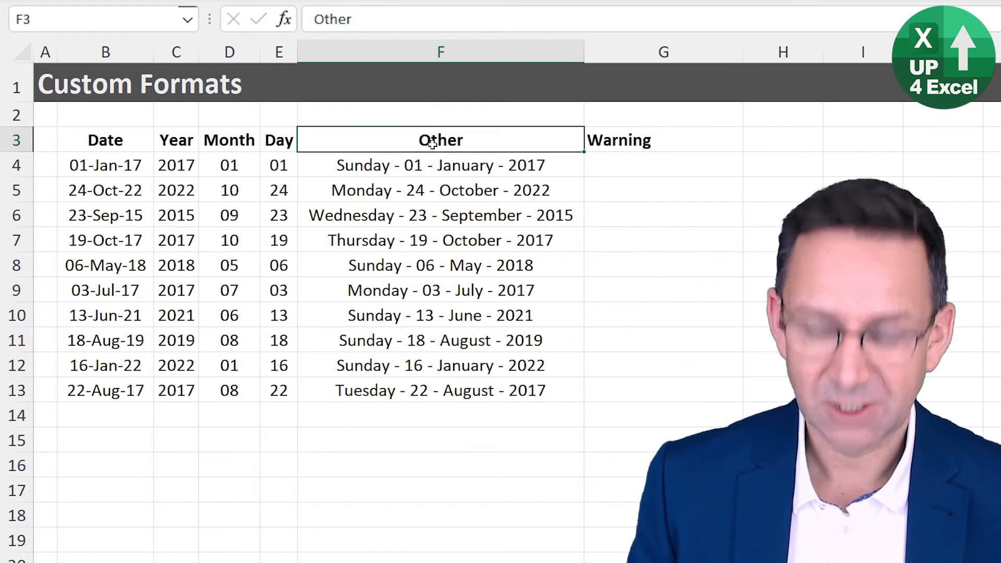
- Hide column F, then inspect the Day and Warning cells in rows 4 and 5
key(ctrl+0)
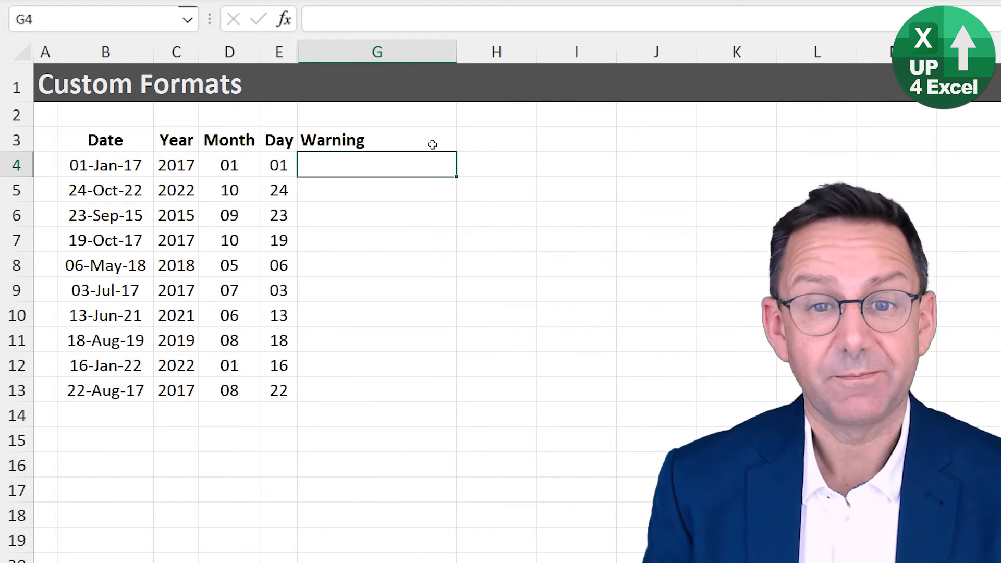
click(278, 165)
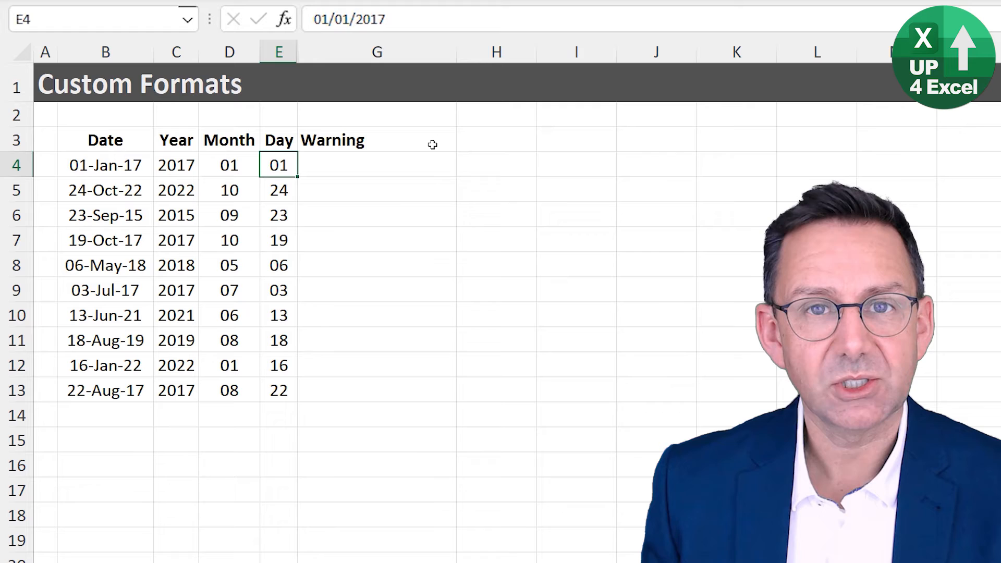
click(377, 165)
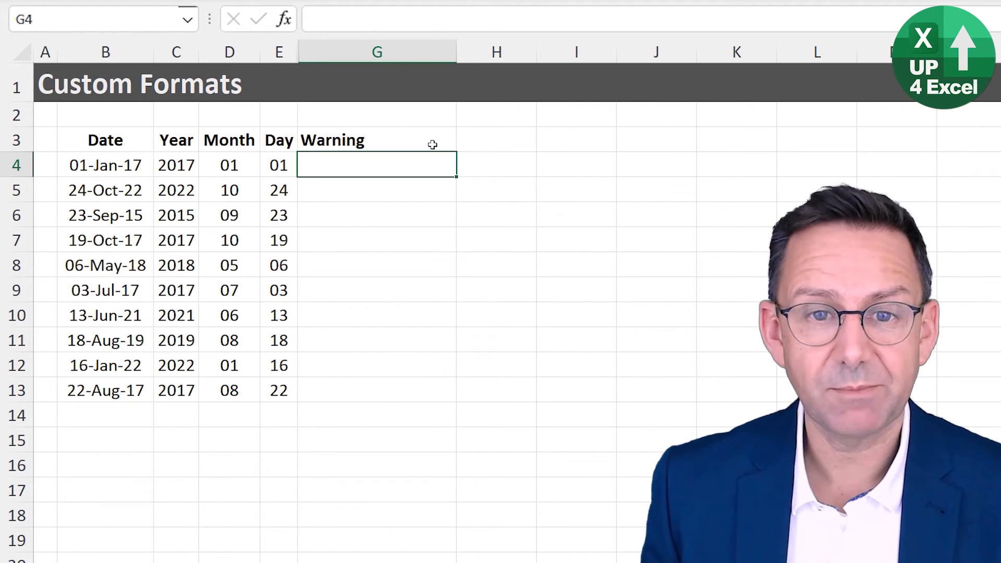
click(279, 191)
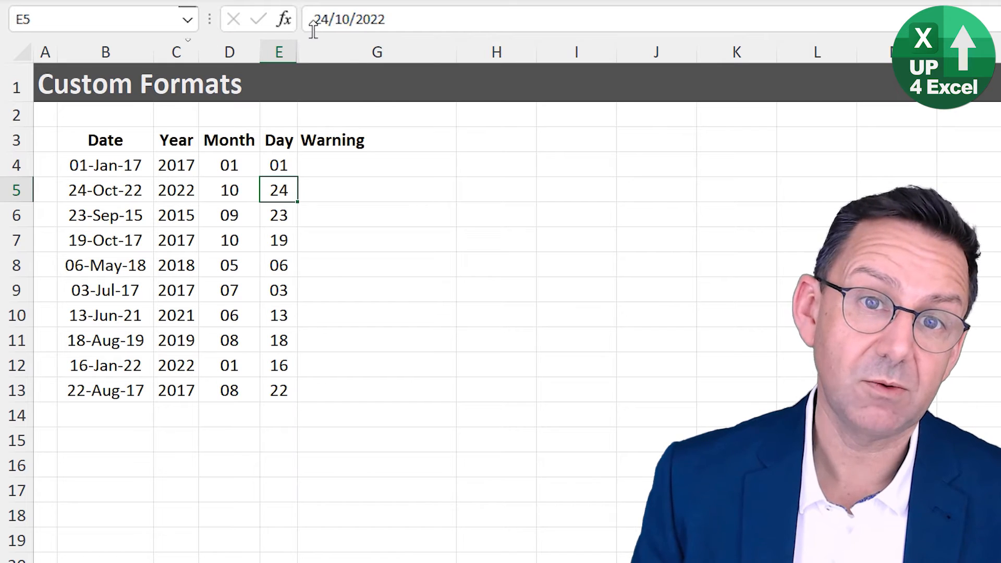
mouse_move(319, 19)
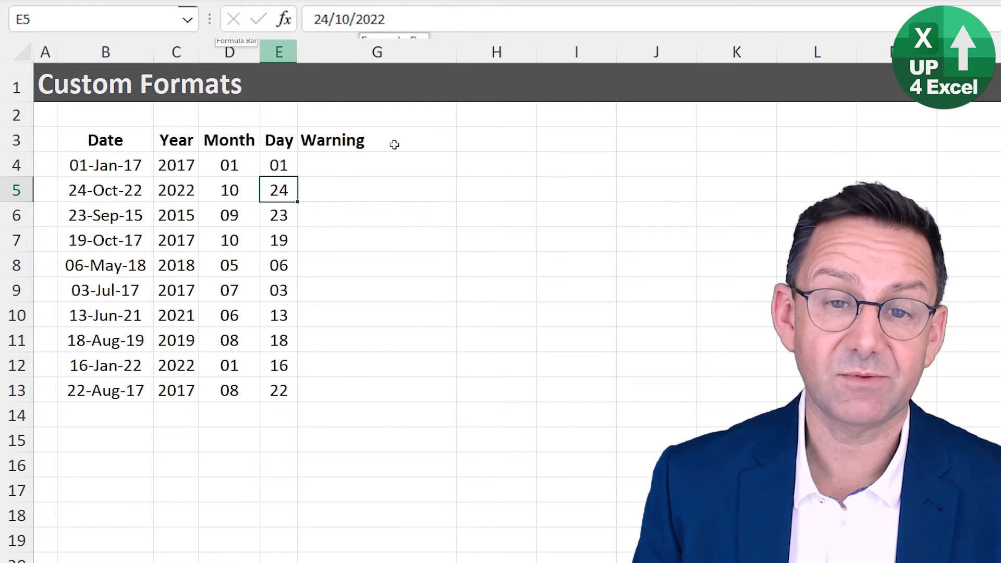
click(376, 190)
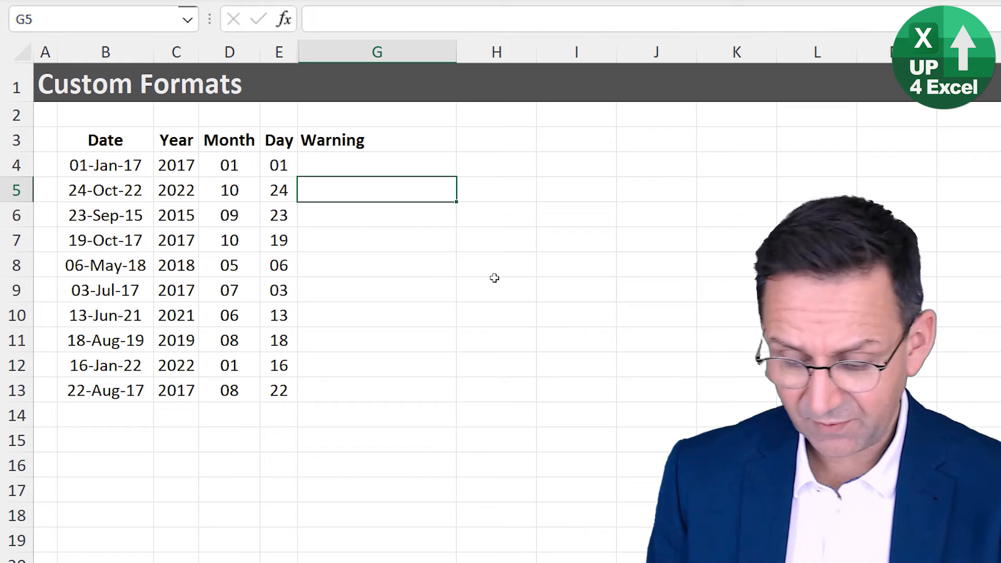
- Enter =E5+E4 in the row 5 Warning cell, getting 87594, then inspect E5's full date
click(376, 240)
text(=E5+E4)
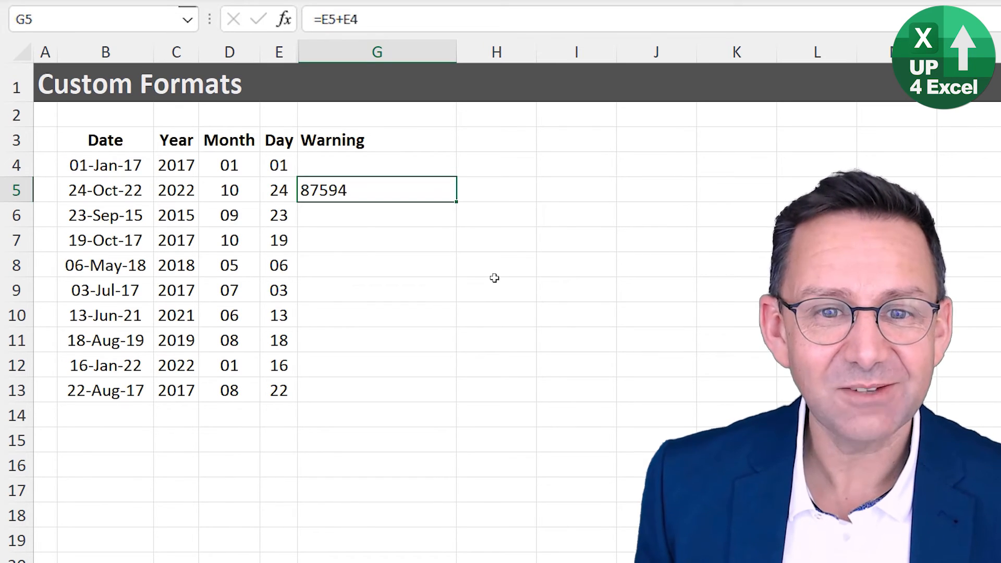
click(279, 190)
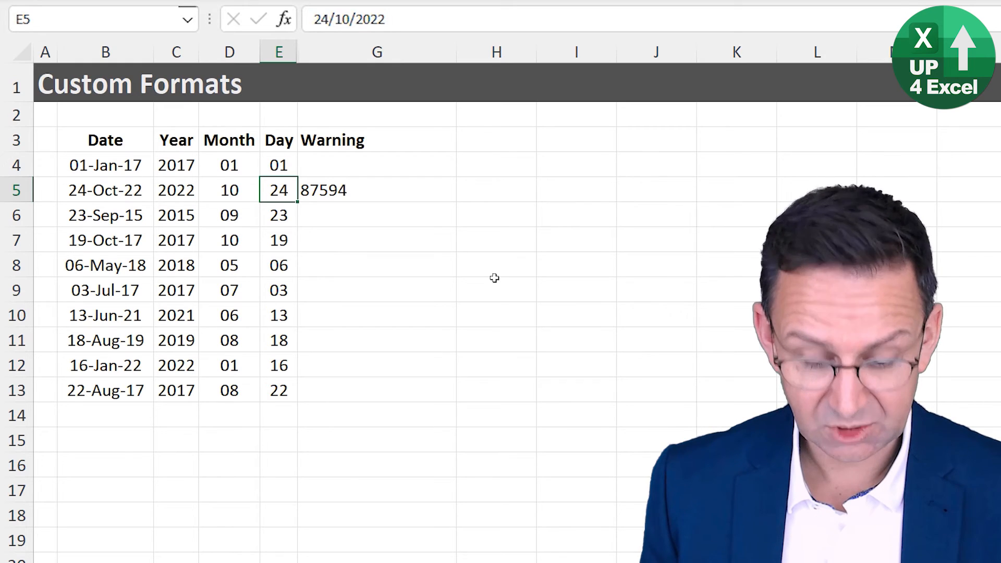
- Apply Number format to E4:E5, revealing 42,736.00 and 44,858.00
key(ctrl+shift+1)
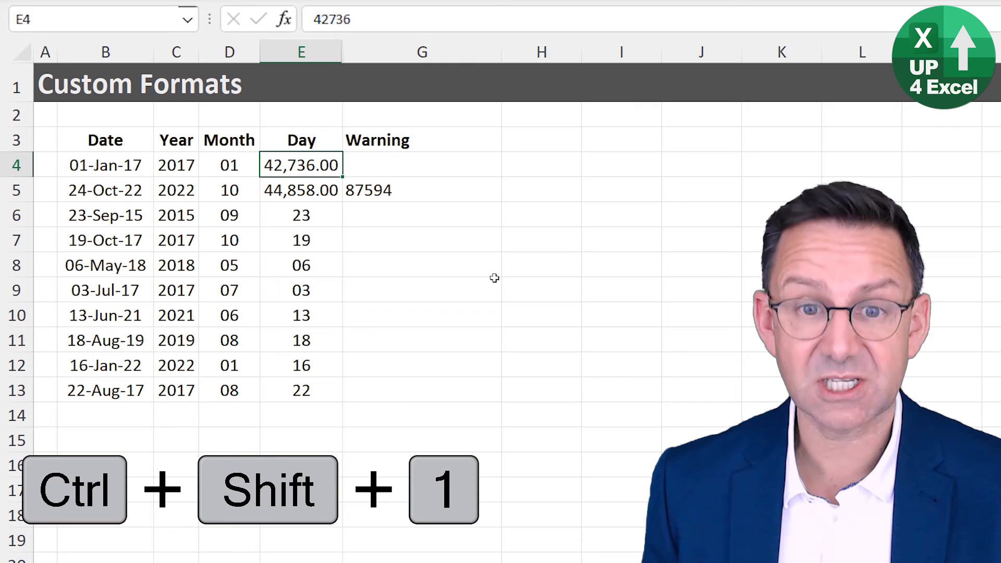
click(421, 190)
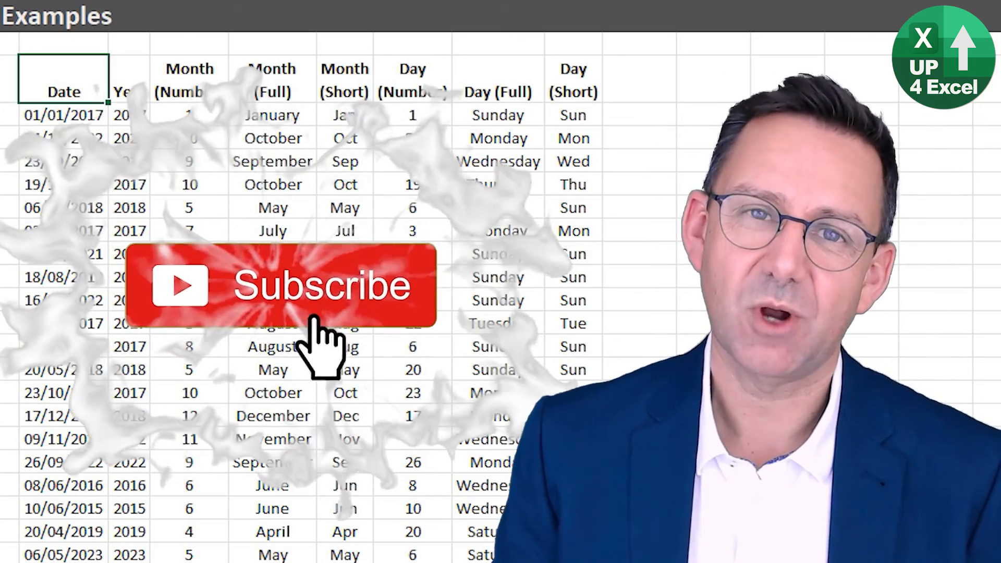
- Go to the Examples sheet showing dates with year, month and weekday columns
click(284, 285)
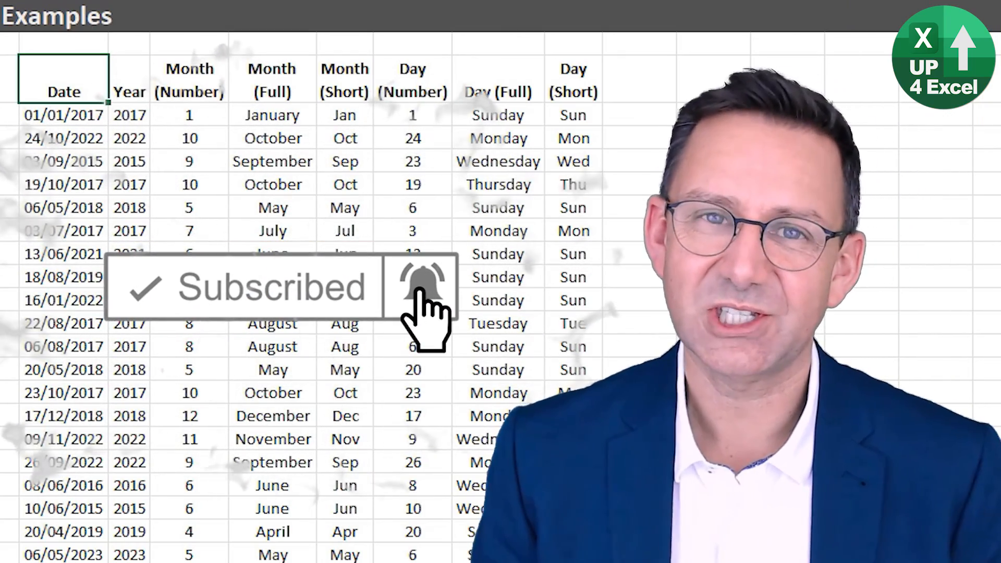